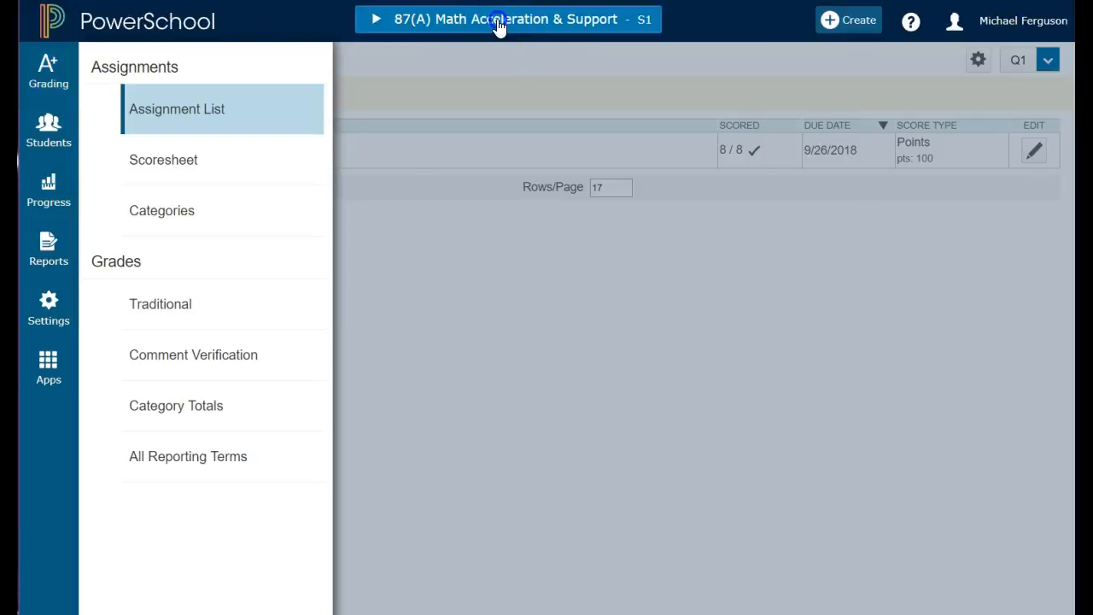
Switch to the 87(A) Math Acceleration & Support S1 class from the class list.
click(507, 18)
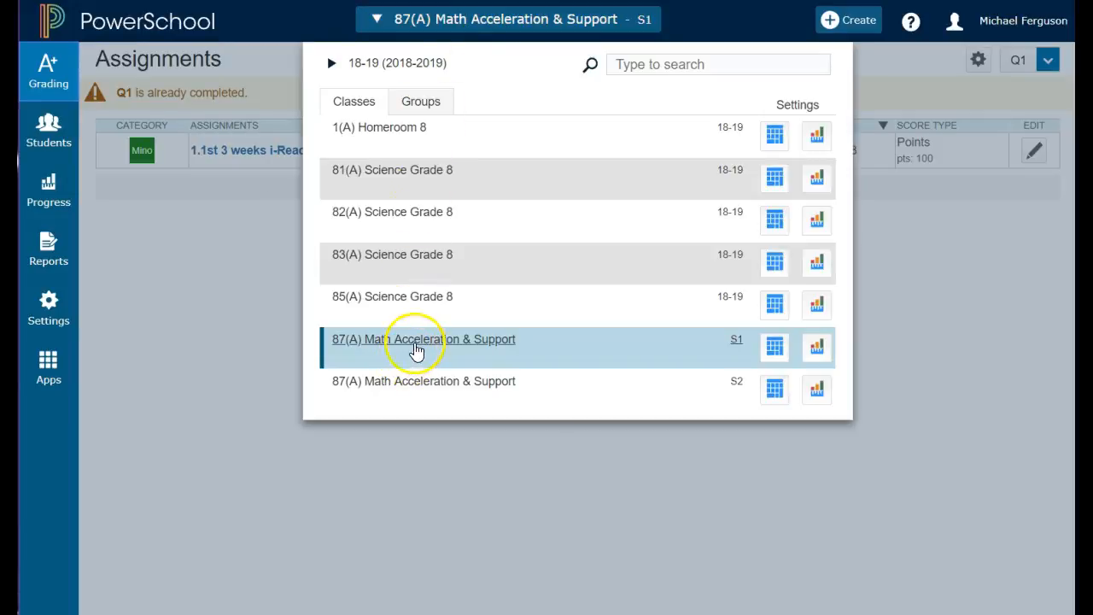
click(423, 339)
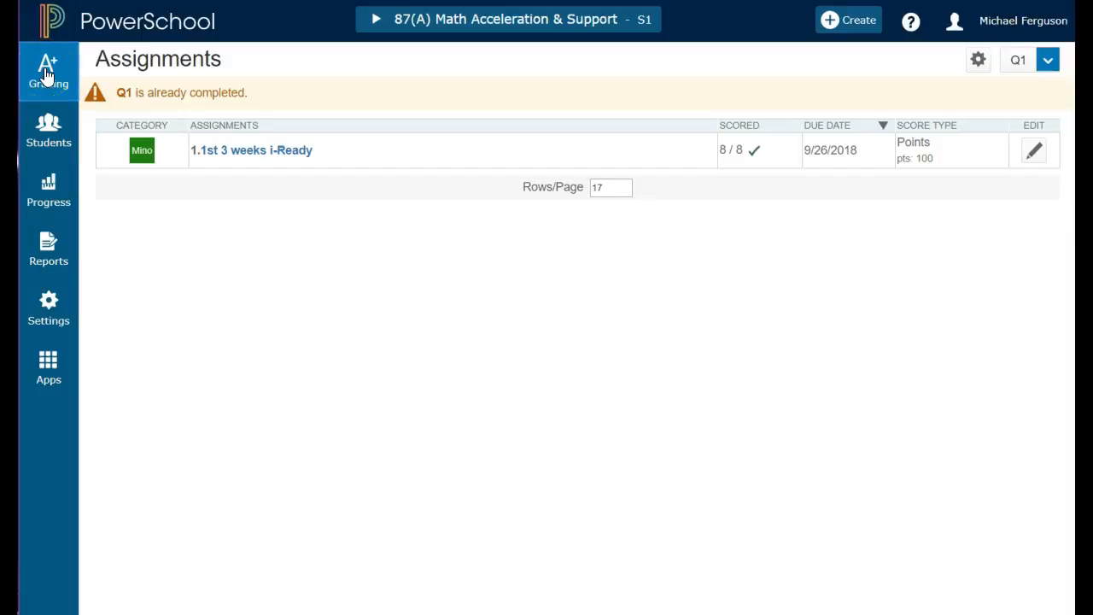
Go to the class's Grading pages to reach Q1 Comment Verification.
click(48, 71)
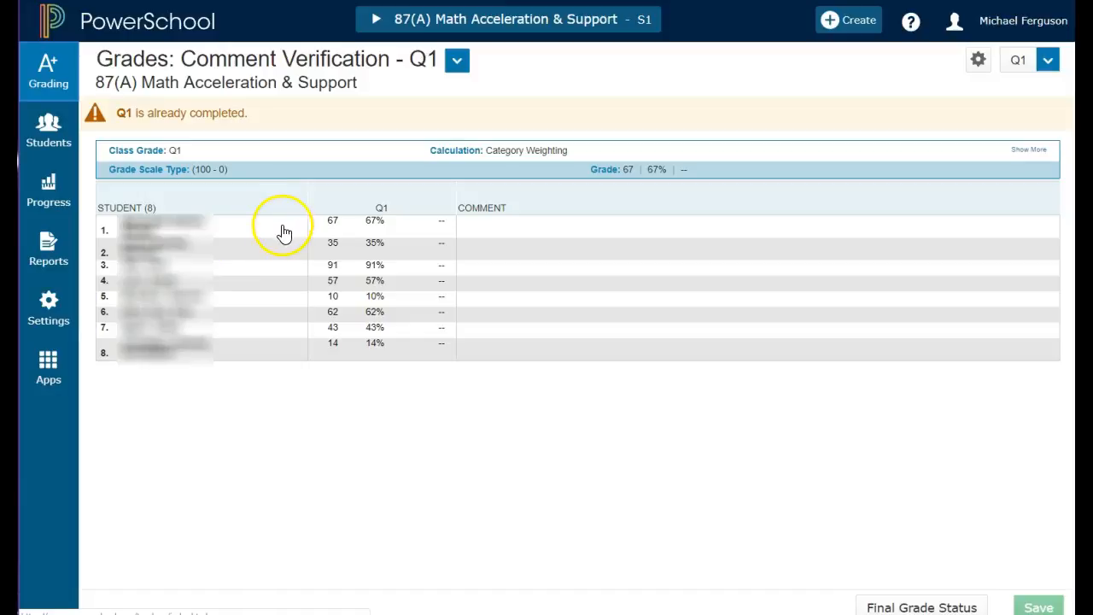
mouse_move(390, 203)
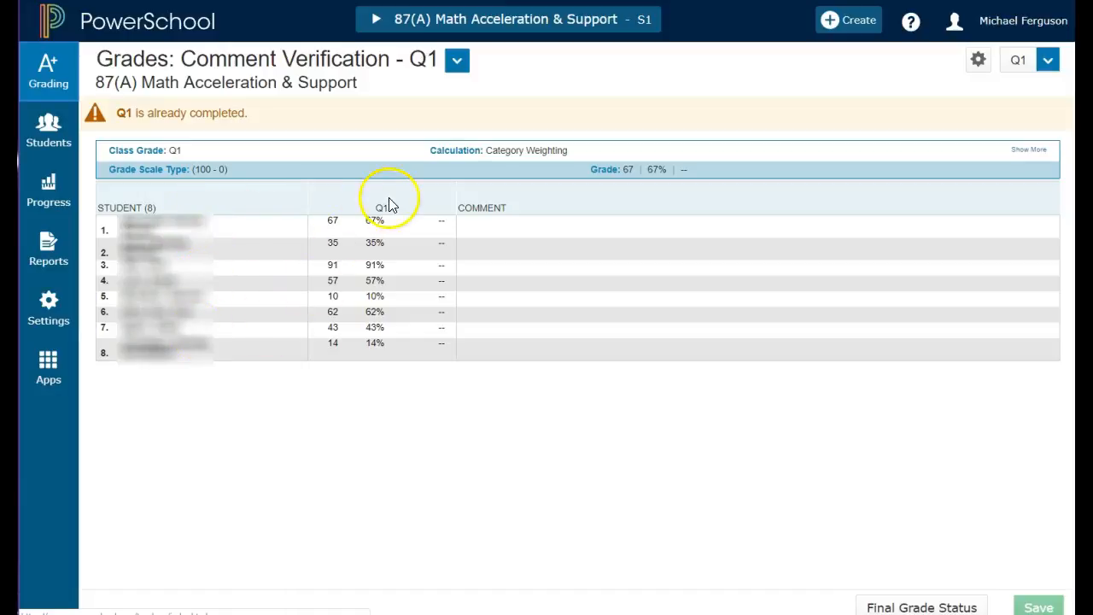
mouse_move(489, 232)
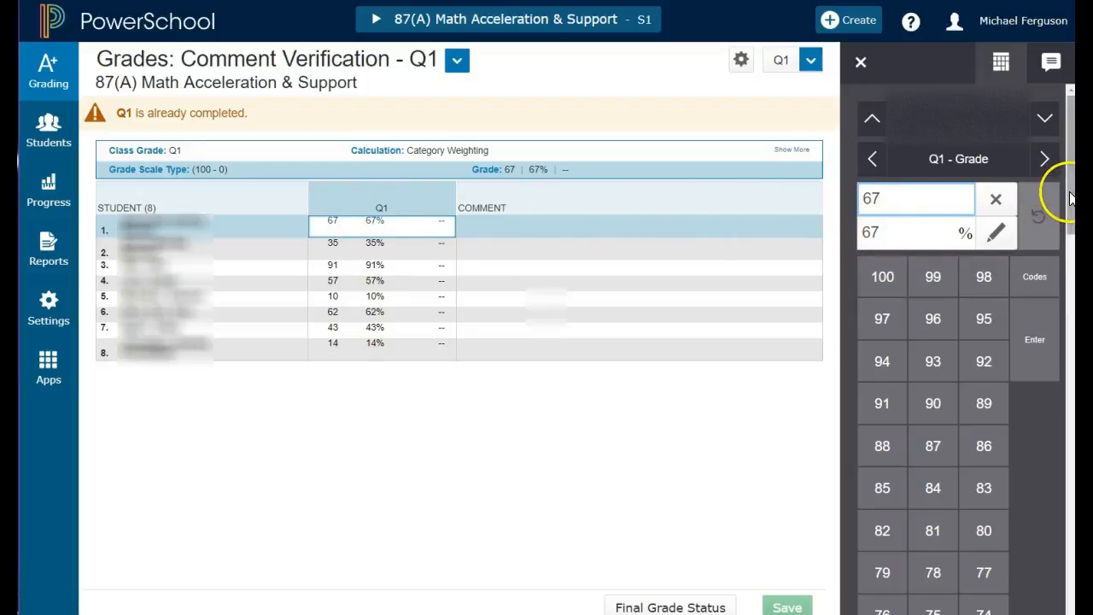
Save the first student's Q1 grade overridden to P alongside 67%.
scroll(down, 3)
text(P)
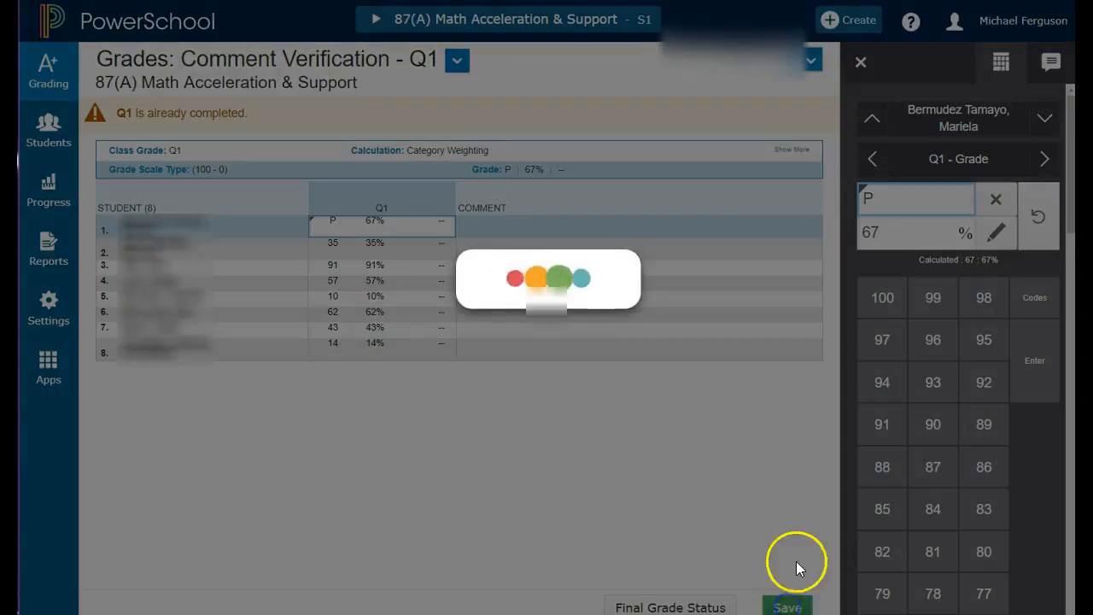
click(786, 607)
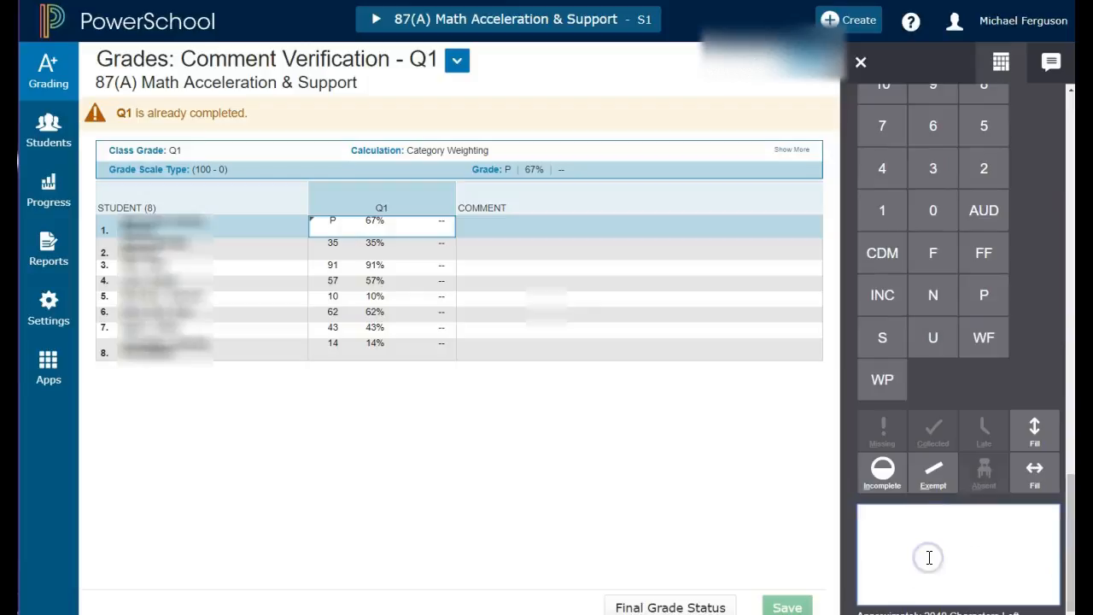
Save the first student's Q1 comment "Make a comment that will print on the report card".
click(930, 557)
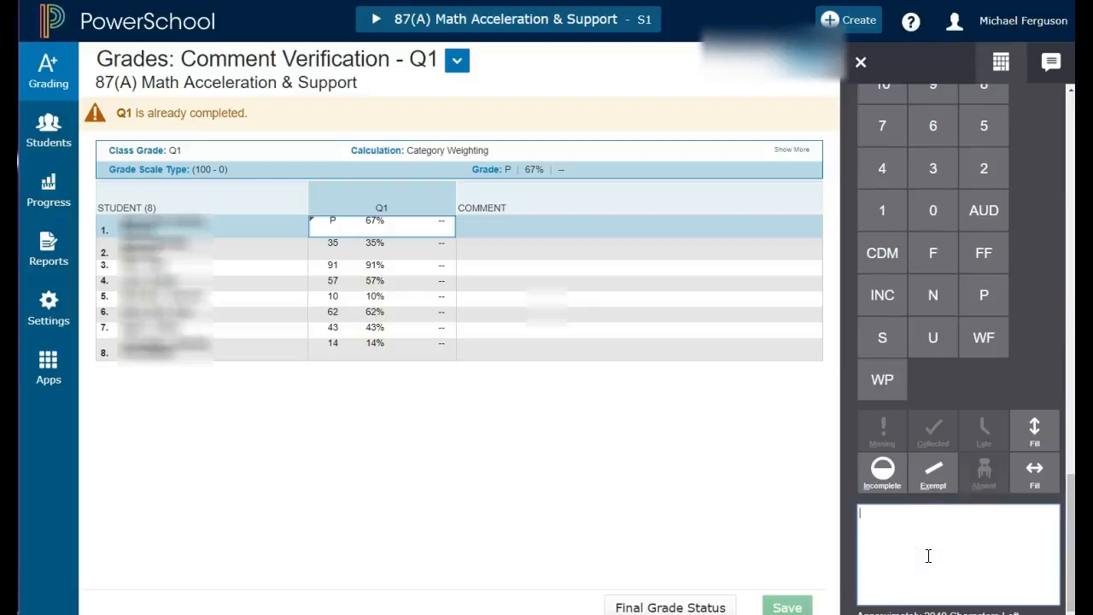
text(Make a)
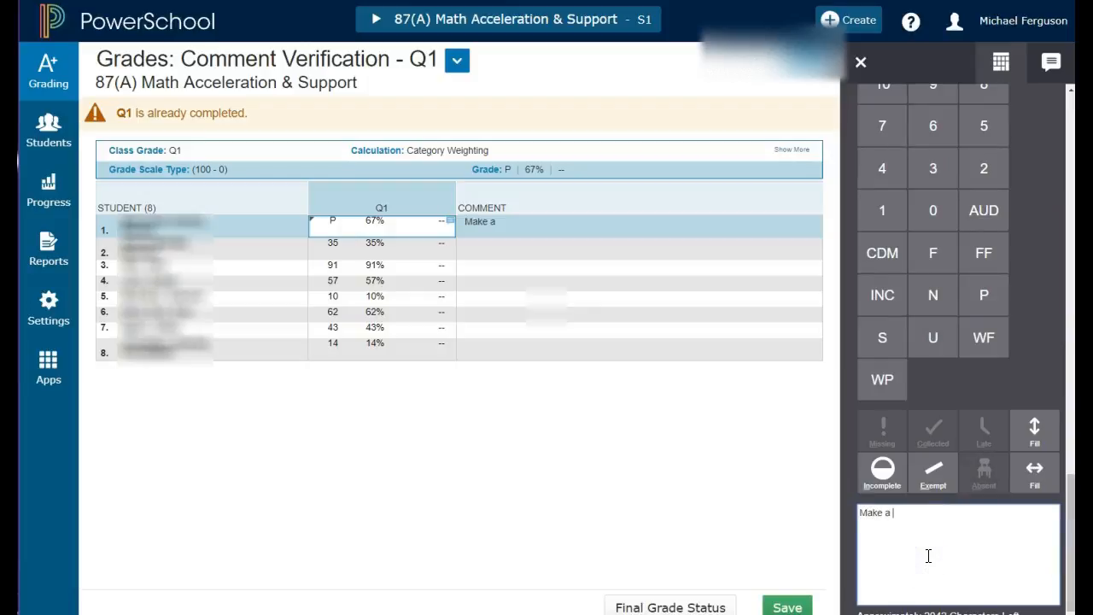
text(comment that)
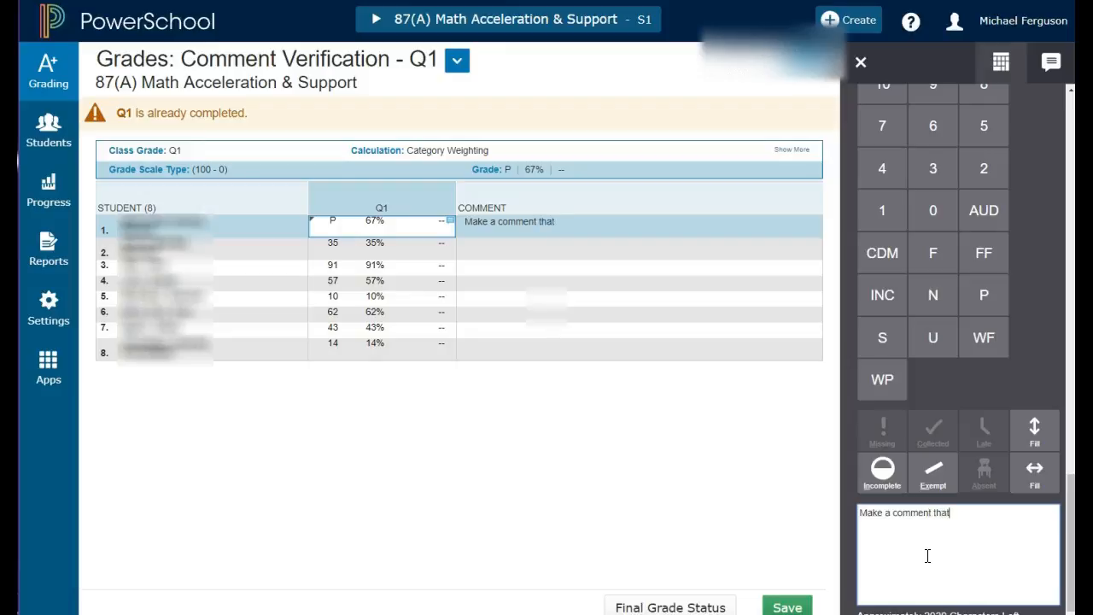
text(will print on the report)
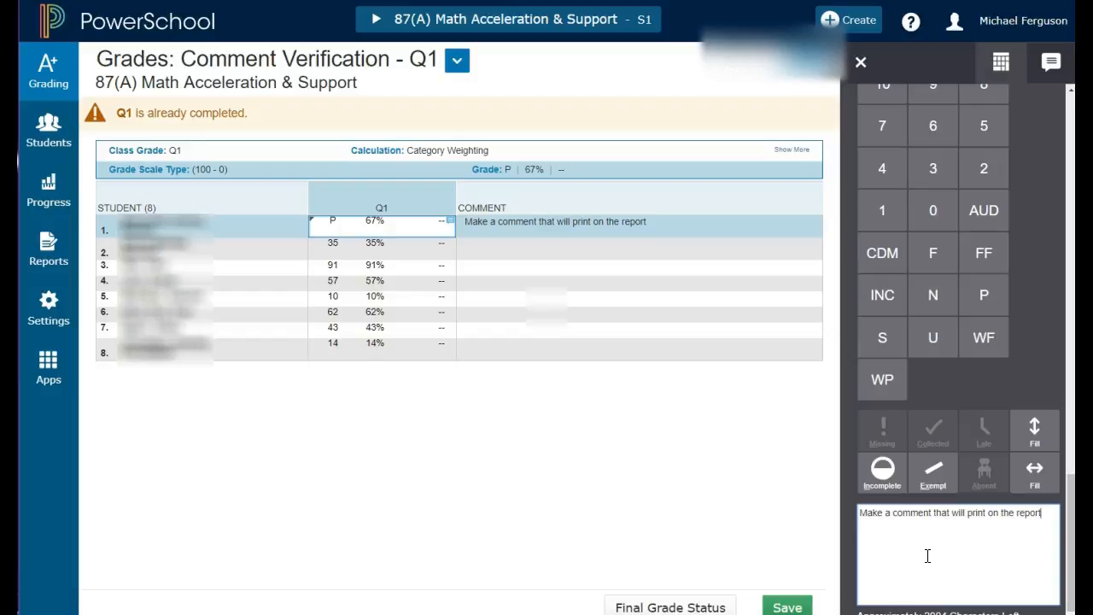
text(card)
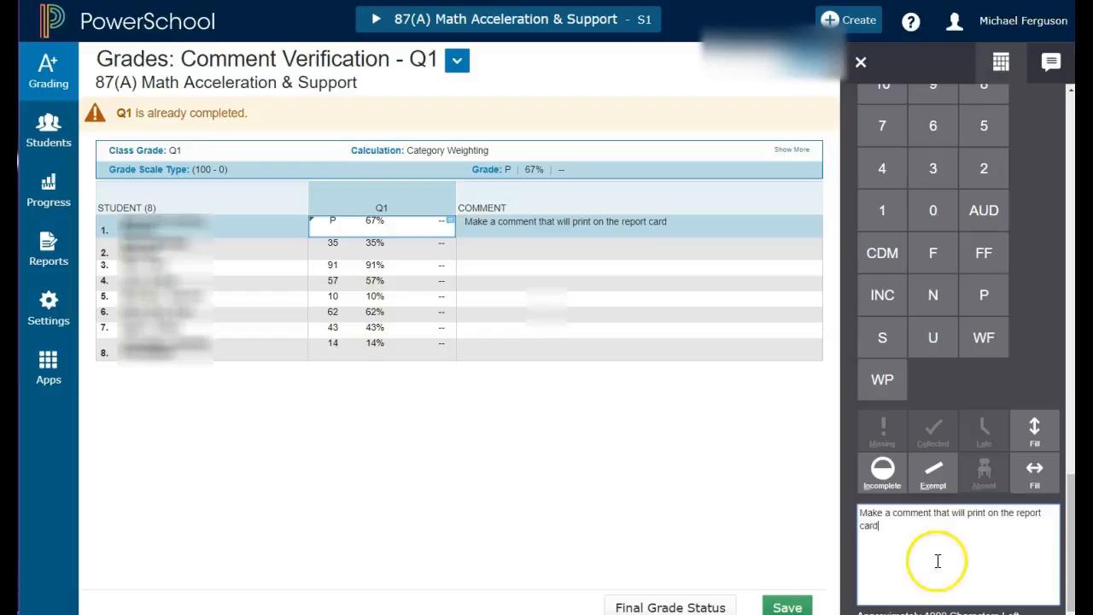
click(785, 606)
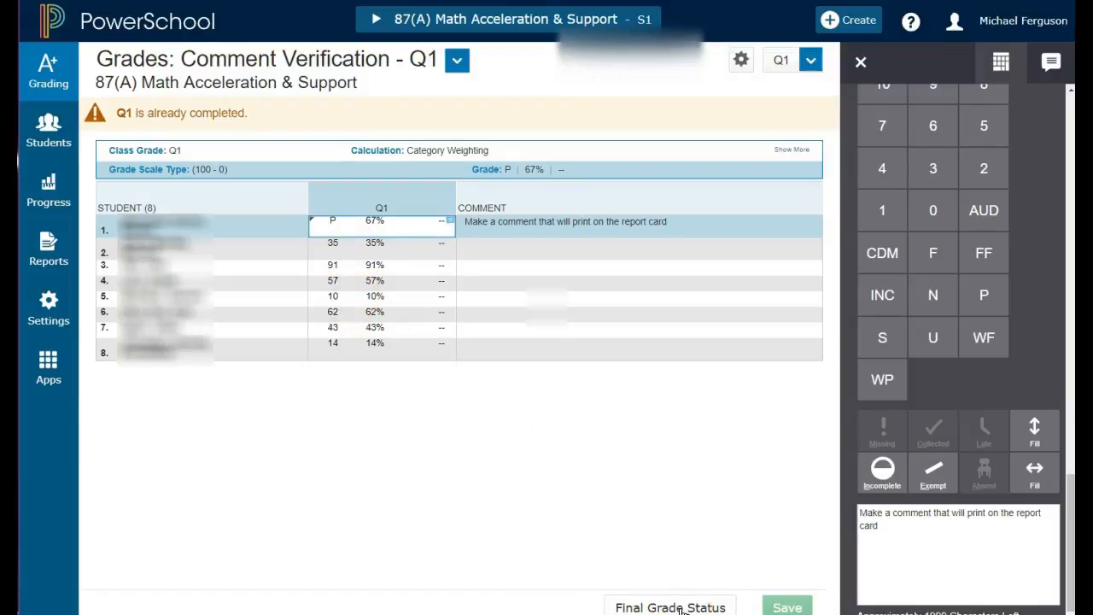
Confirm Q1 Final Grades are Complete in the Final Grade Status dialog.
click(670, 608)
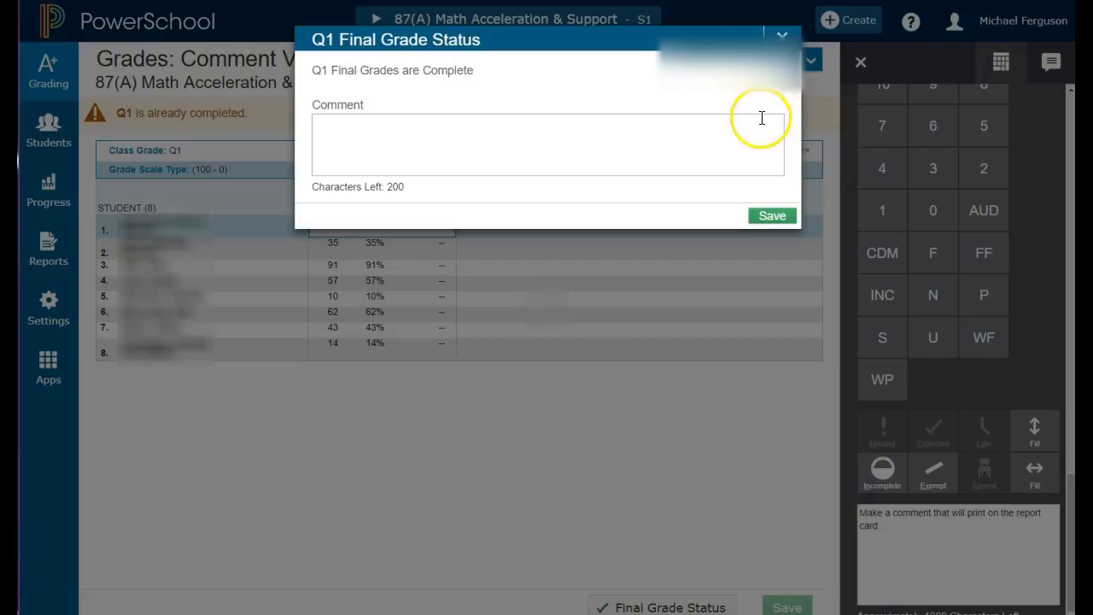
click(772, 216)
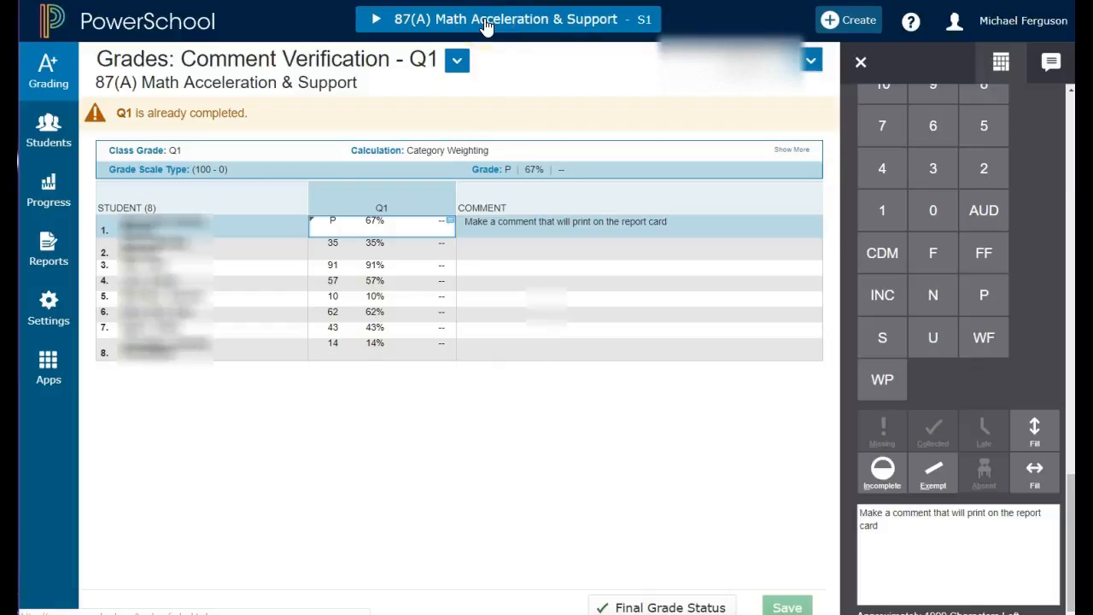
mouse_move(475, 55)
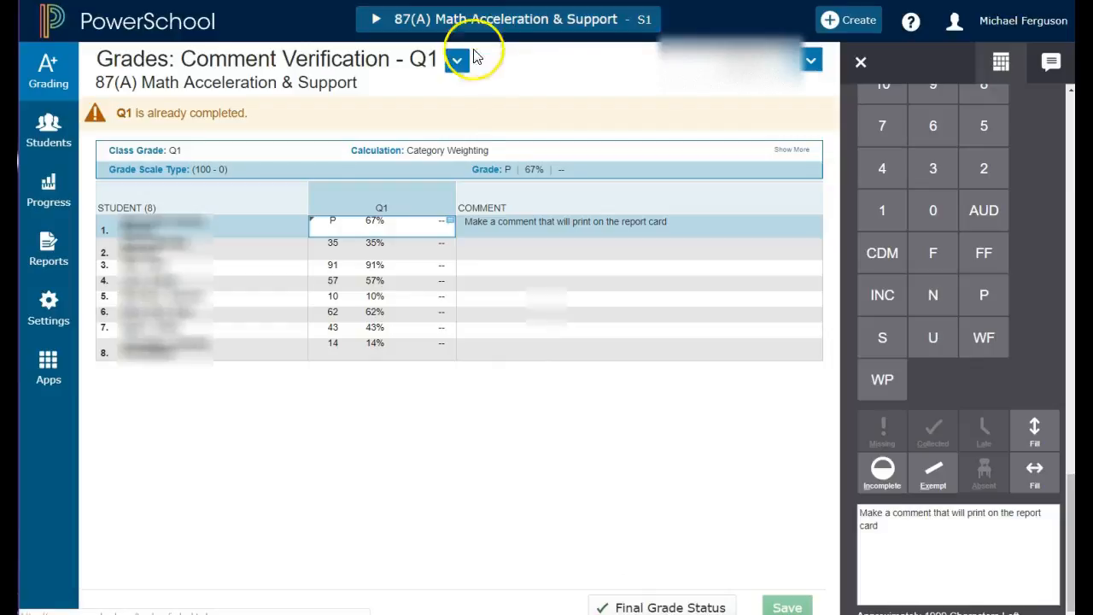
mouse_move(150, 572)
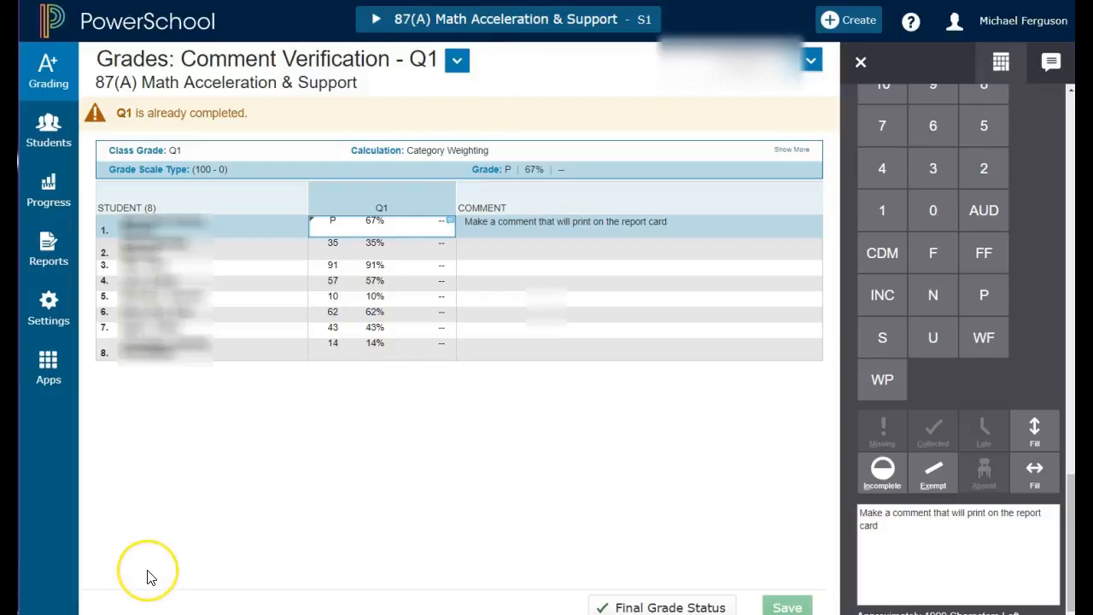
mouse_move(150, 577)
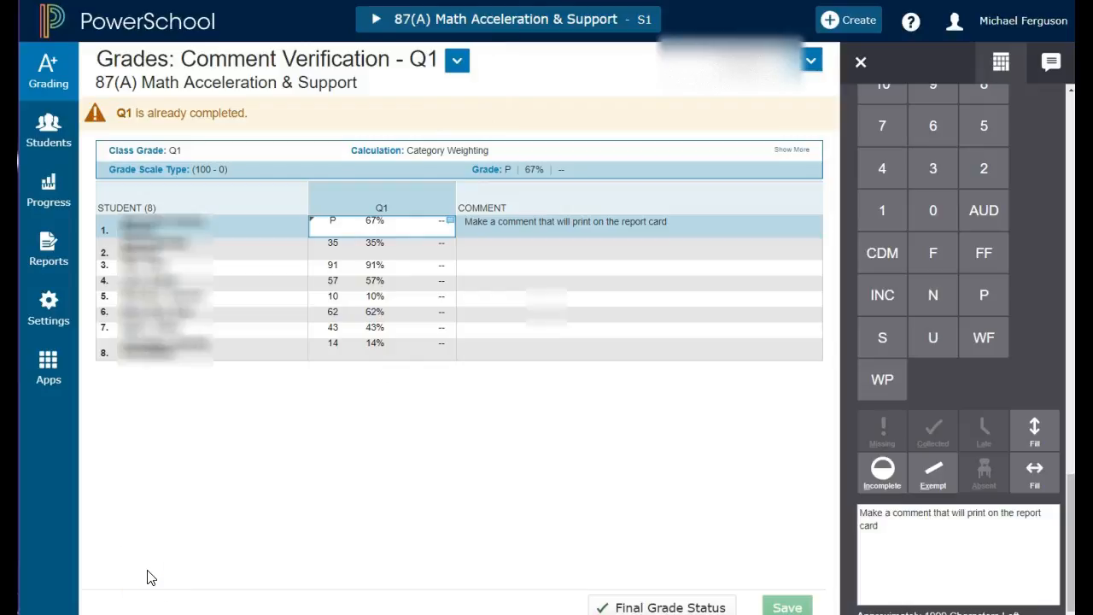